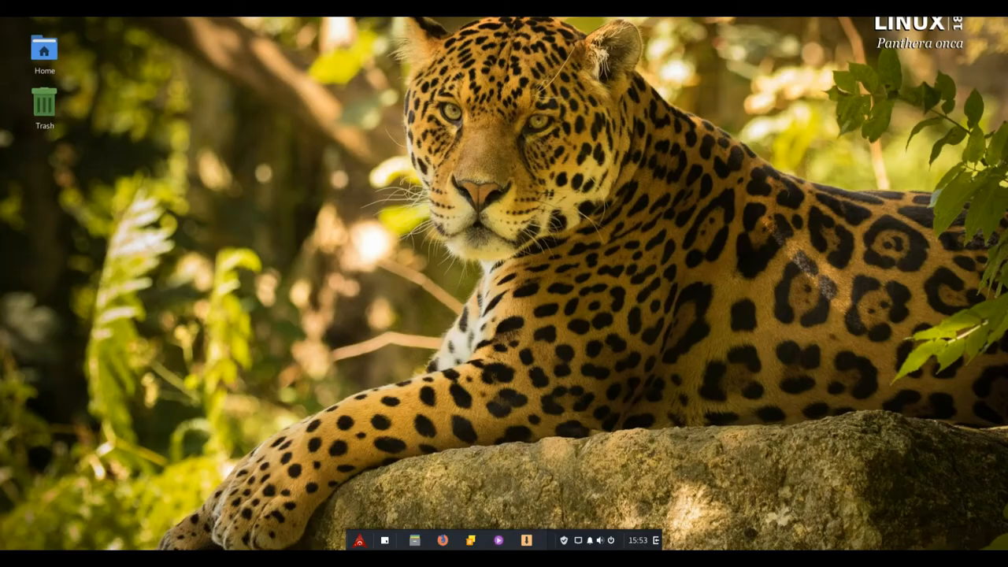
# Step: Open the Home folder from the desktop in the Files window
pyautogui.click(45, 49)
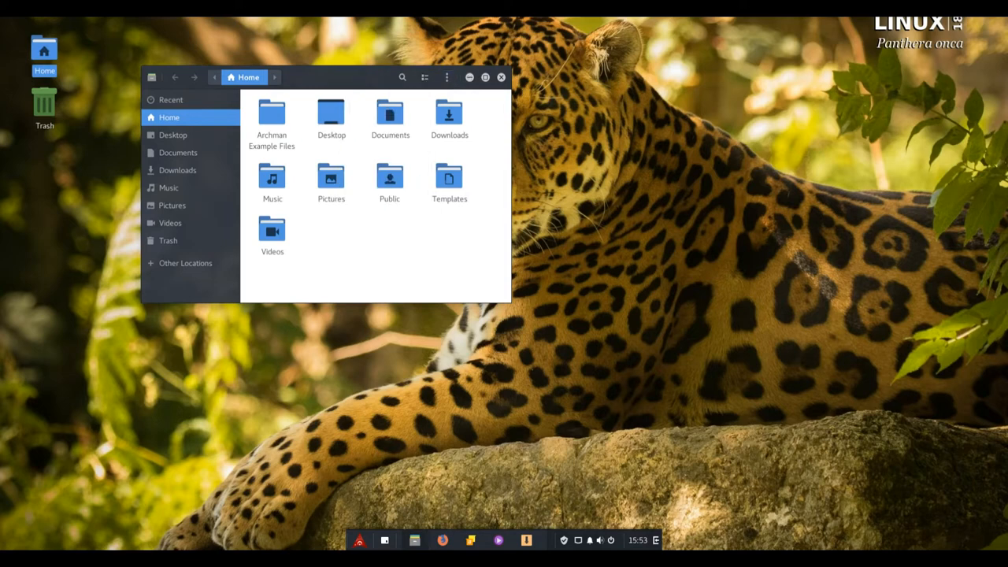
# Step: View the About dialog for Files and scroll through its Credits list
pyautogui.click(447, 77)
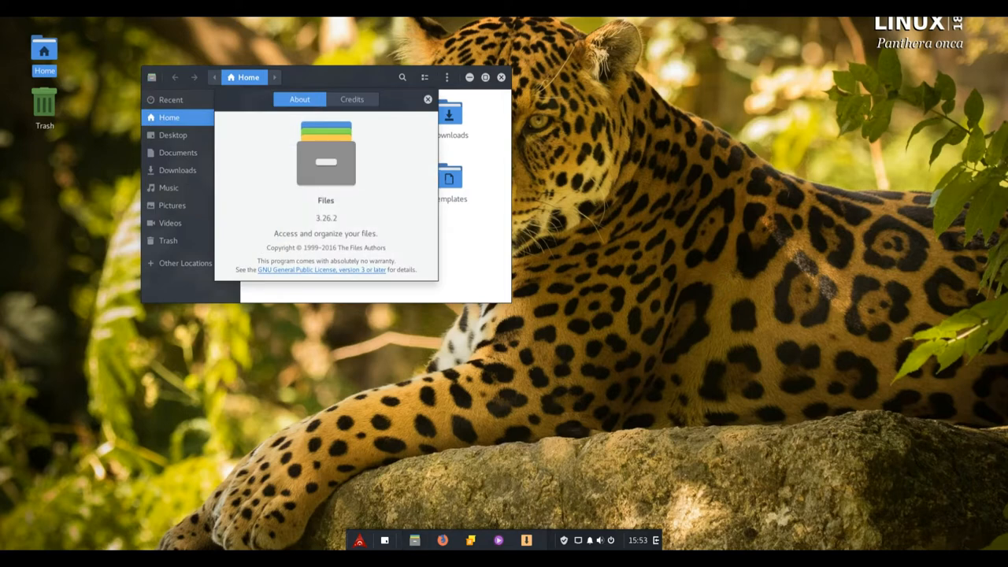
pyautogui.click(352, 99)
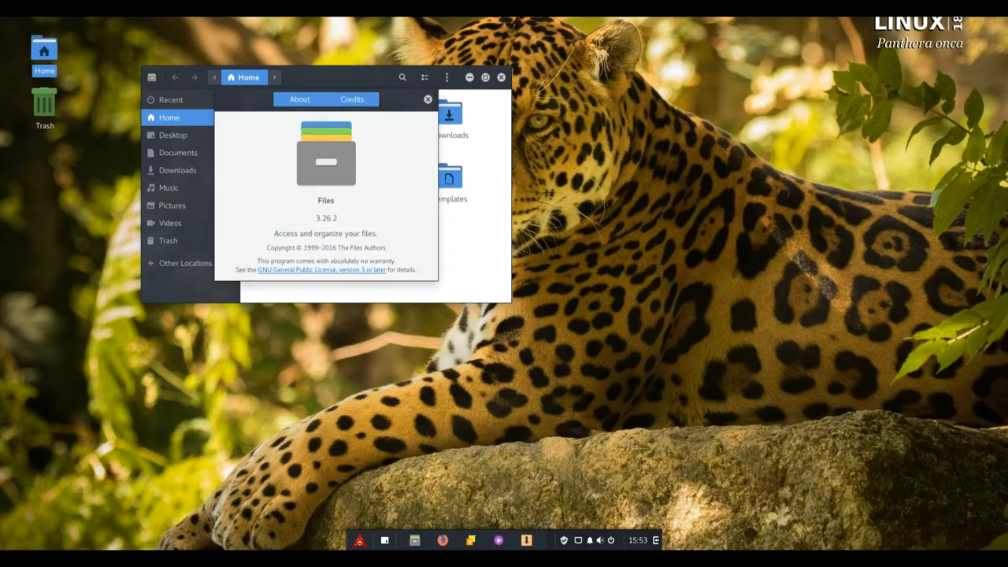
pyautogui.click(352, 100)
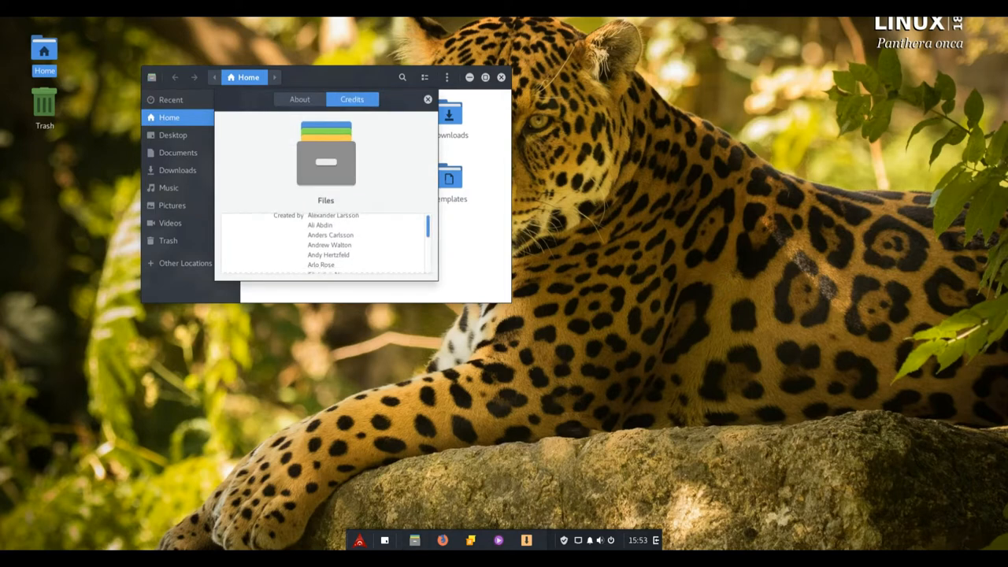
pyautogui.scroll(-3)
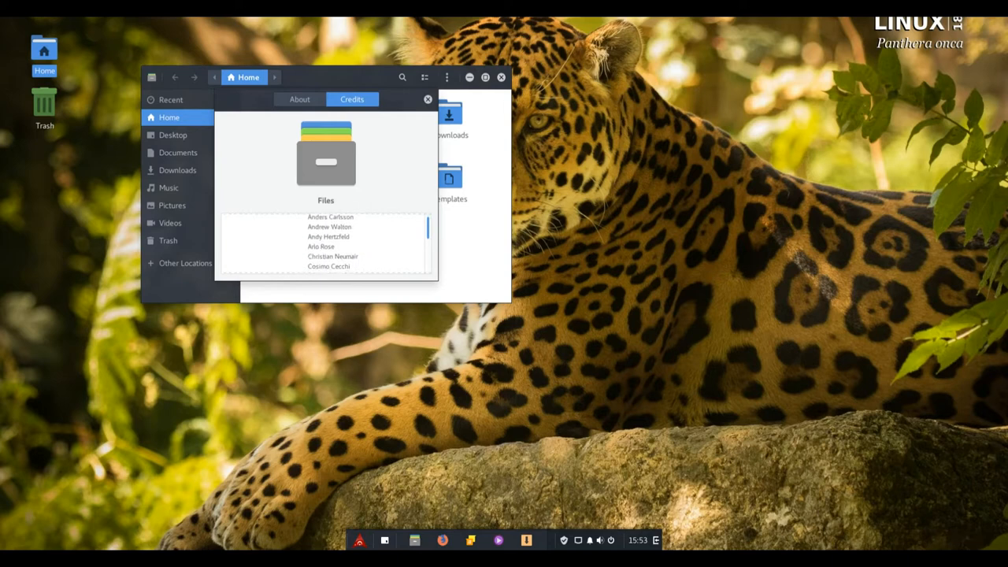
pyautogui.scroll(-3)
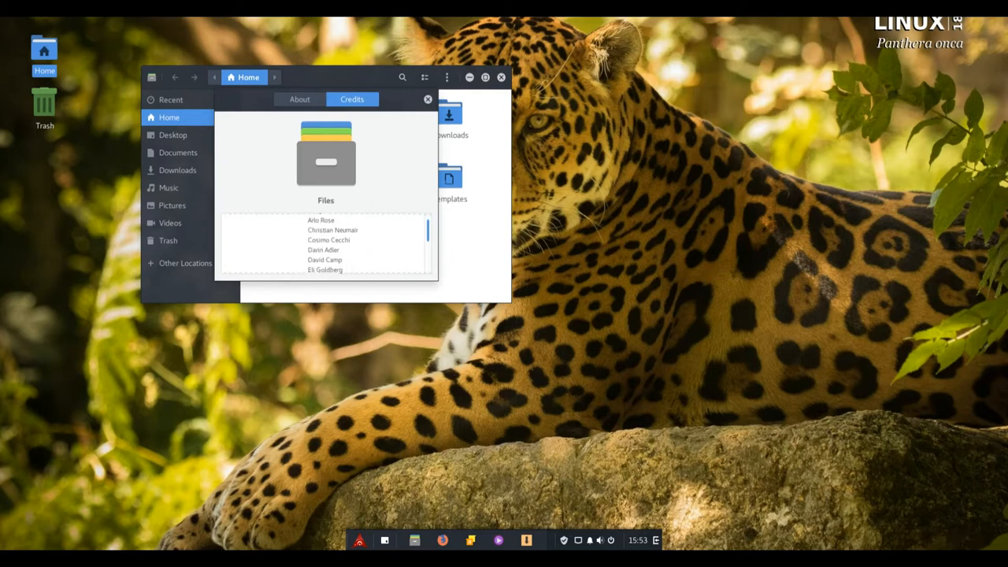
pyautogui.scroll(-3)
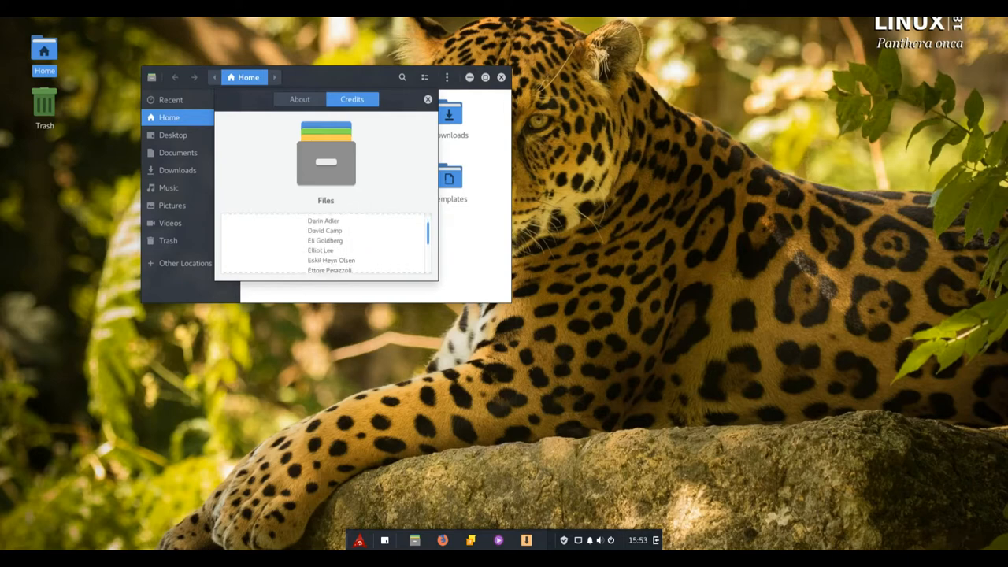
pyautogui.scroll(-3)
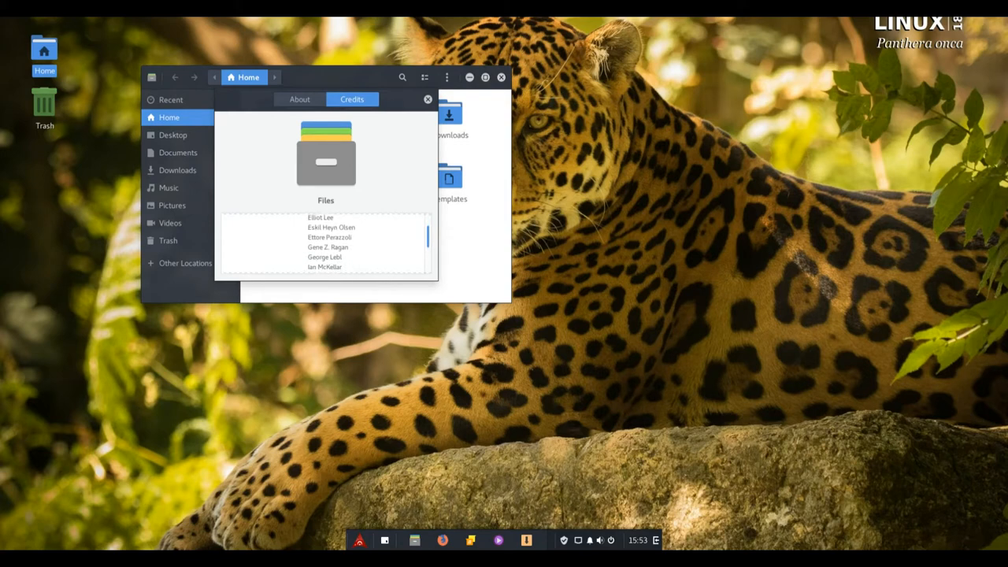
pyautogui.scroll(-3)
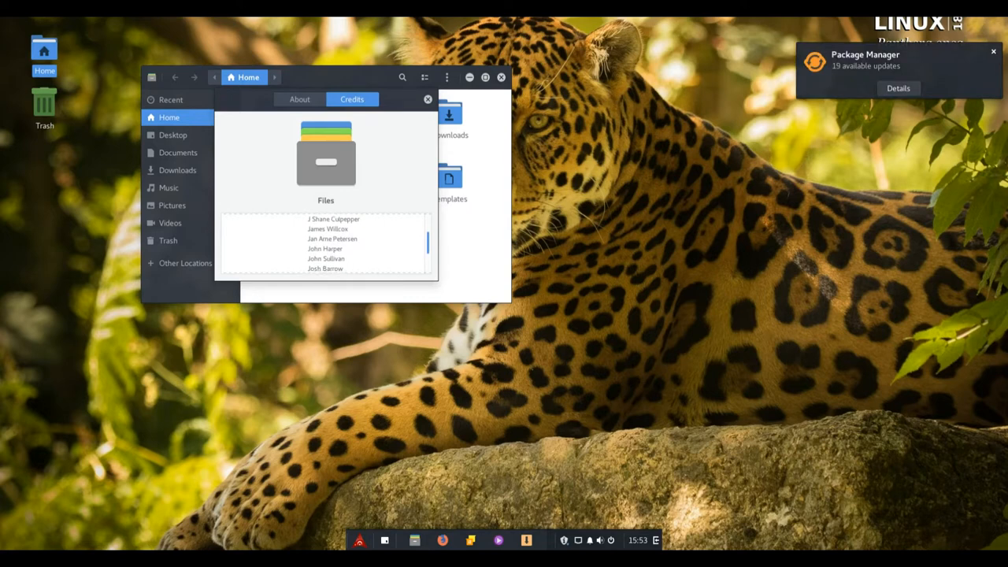
pyautogui.scroll(-3)
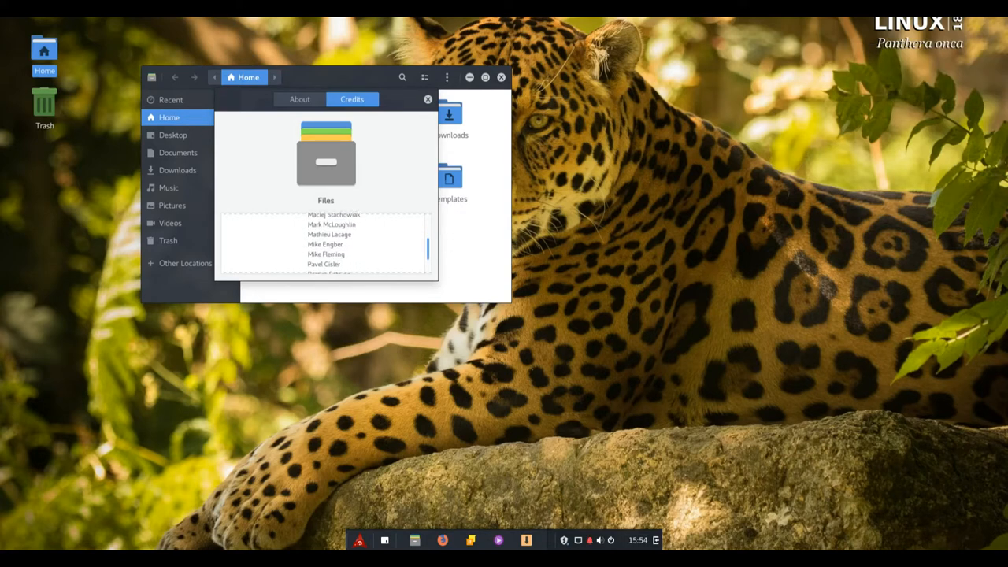
pyautogui.scroll(-3)
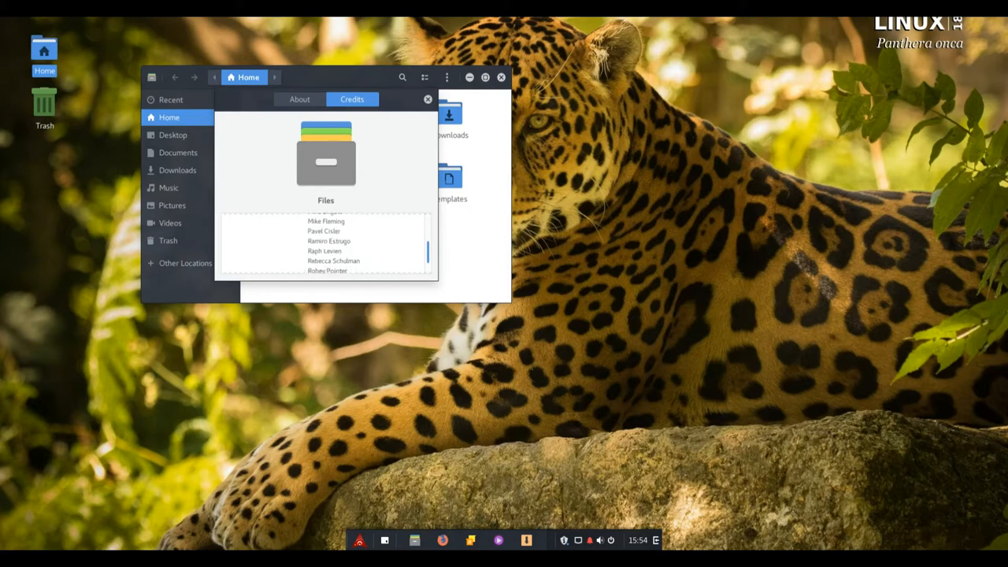
pyautogui.scroll(-3)
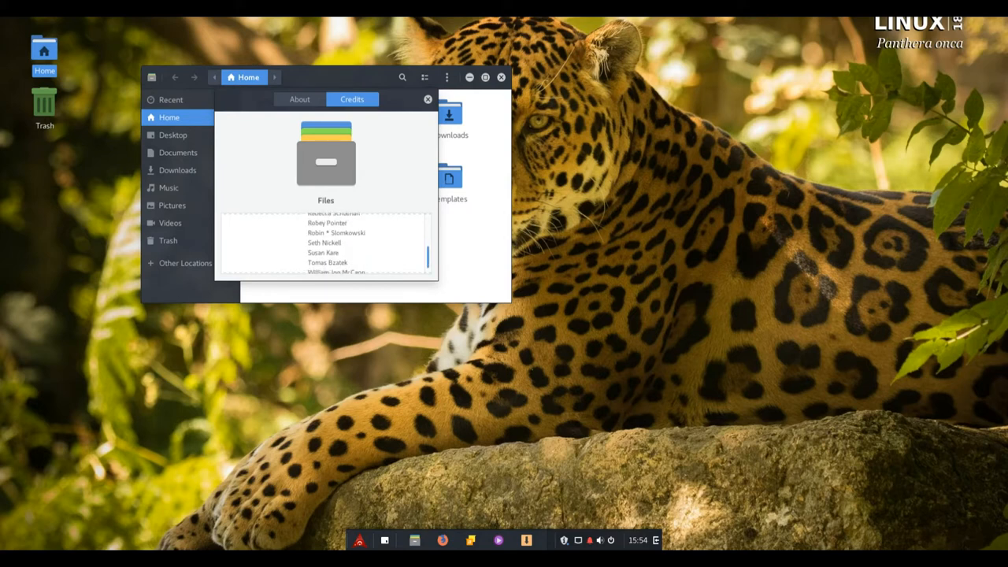
pyautogui.scroll(-3)
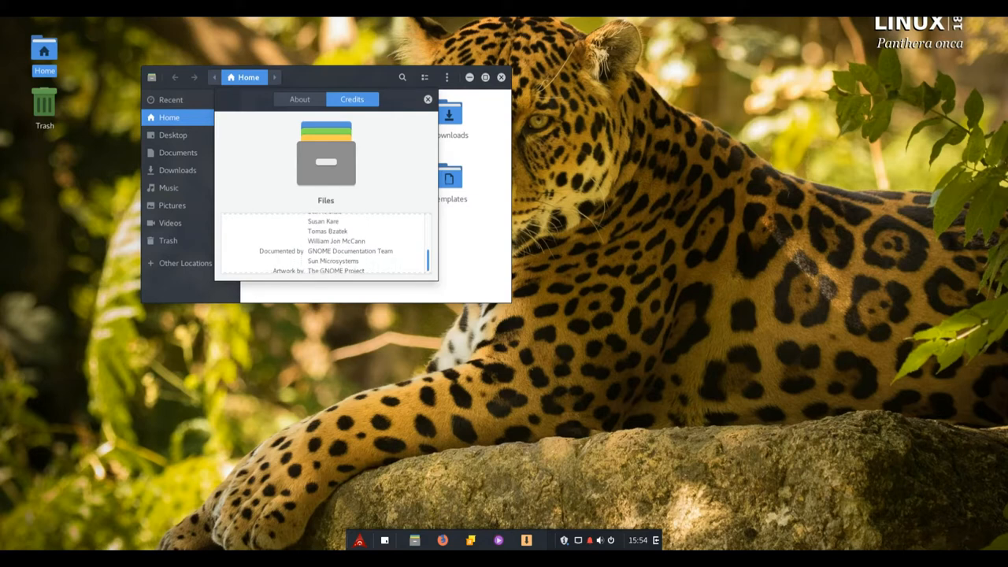
# Step: Close the About dialog and the Files window, returning to the bare desktop
pyautogui.click(428, 97)
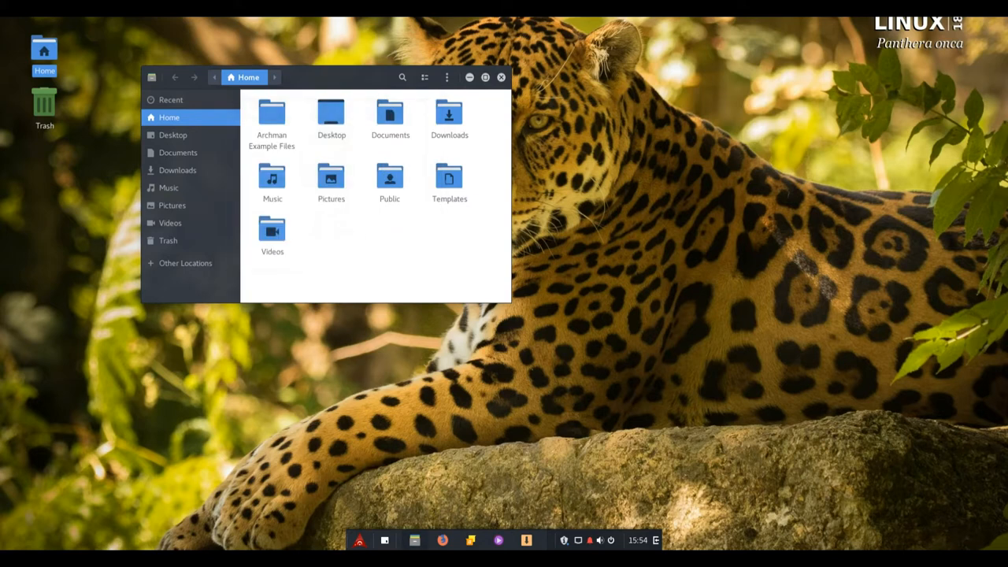
pyautogui.click(501, 77)
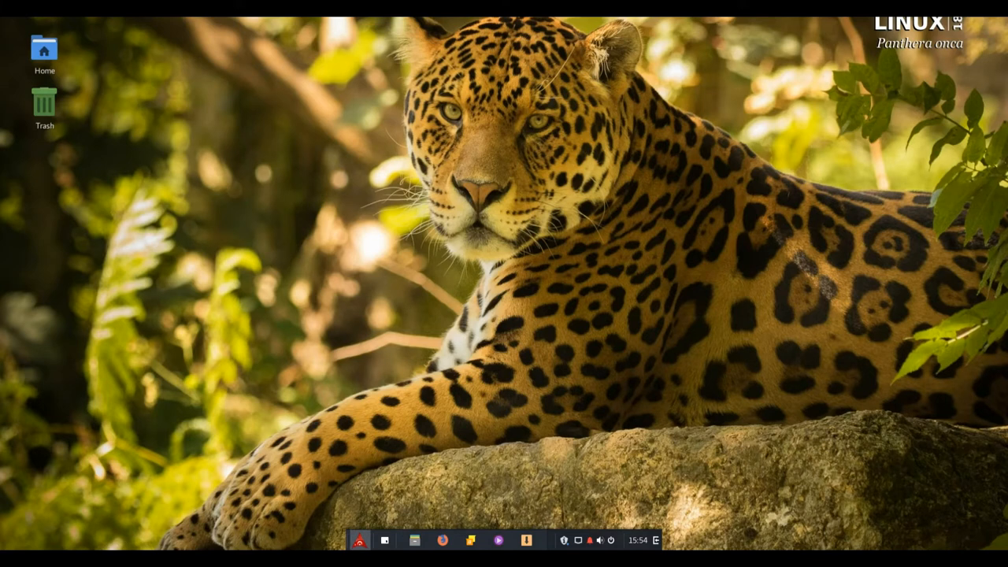
# Step: Browse the application menu's Accessories, Education and Games categories (2048, Chess, Mines)
pyautogui.click(359, 541)
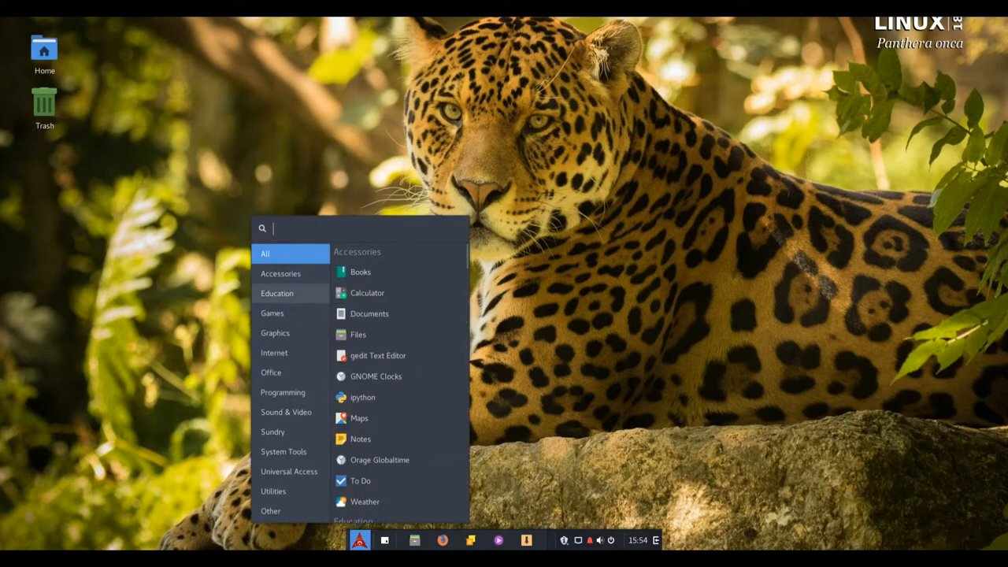
pyautogui.click(280, 274)
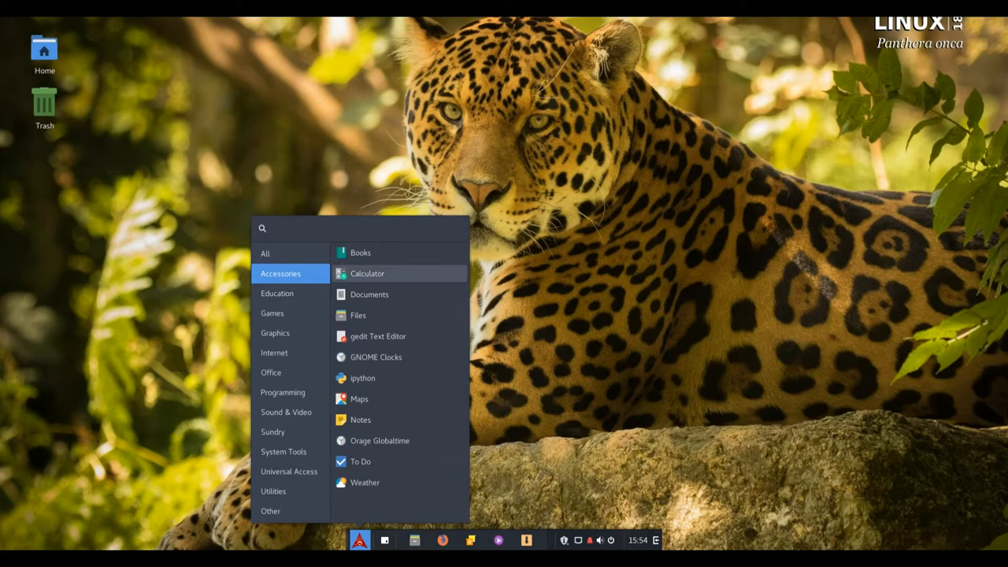
pyautogui.click(354, 228)
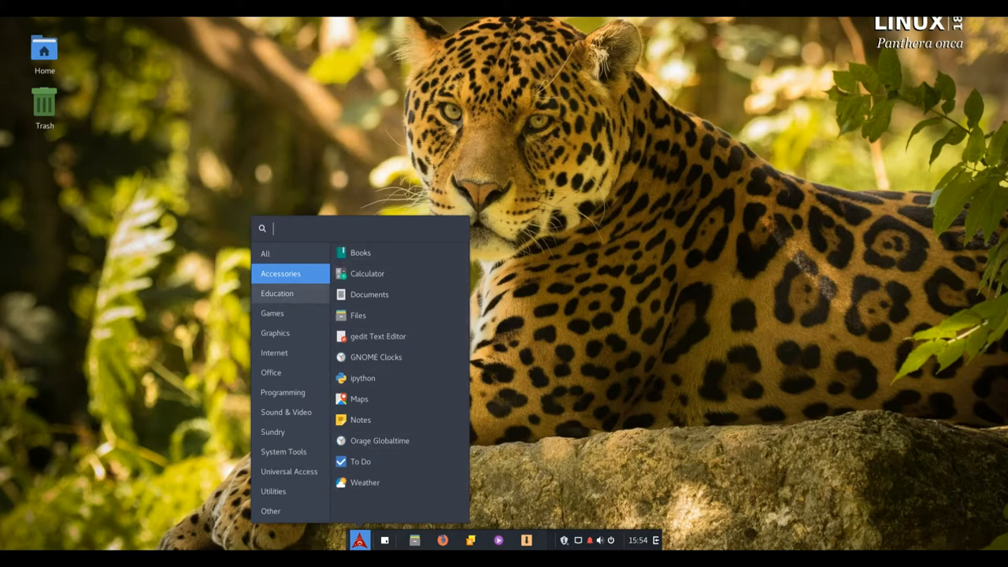
pyautogui.click(277, 293)
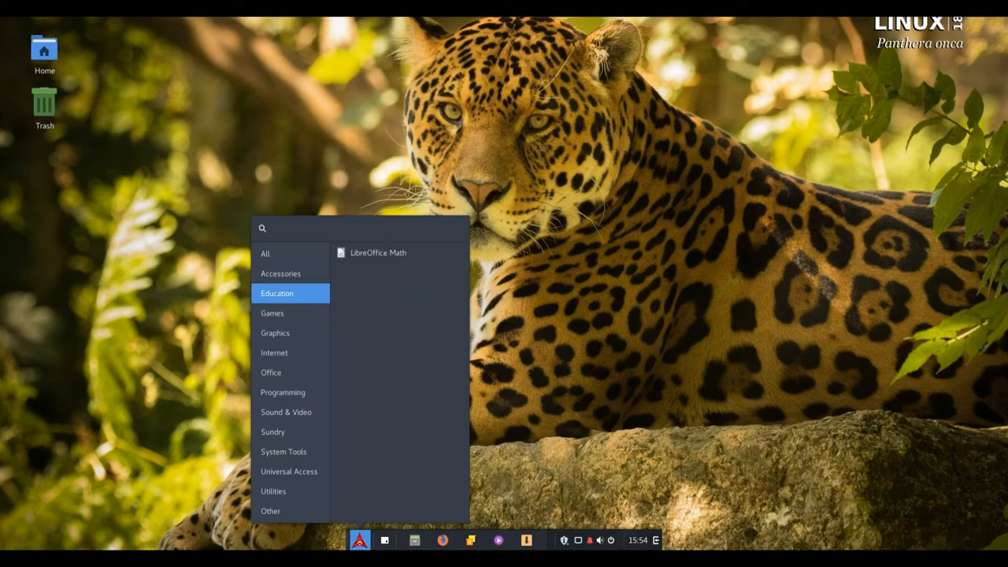
pyautogui.click(271, 312)
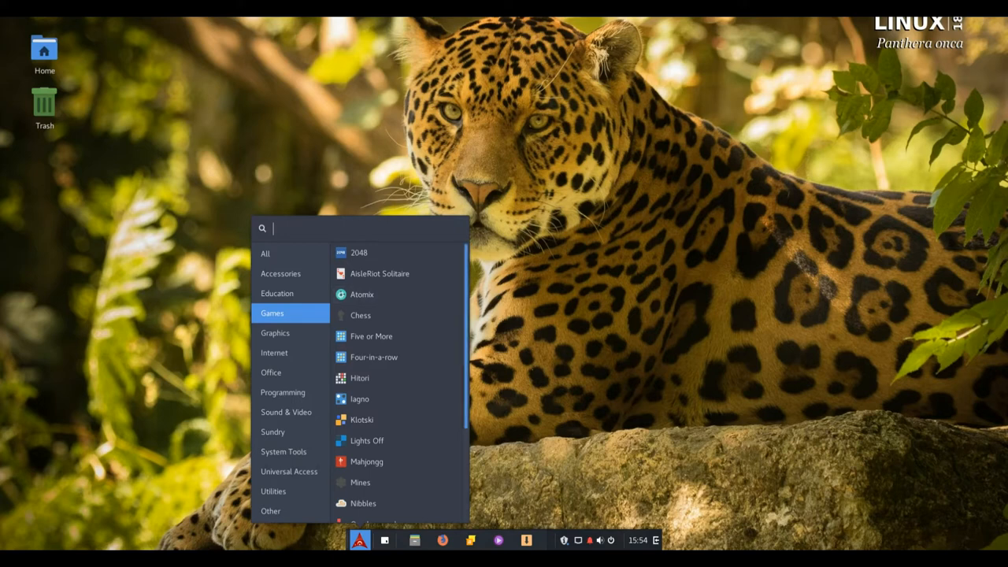
# Step: Browse the Graphics, Internet, Office and Programming categories (Anjuta, Builder, Glade)
pyautogui.scroll(-3)
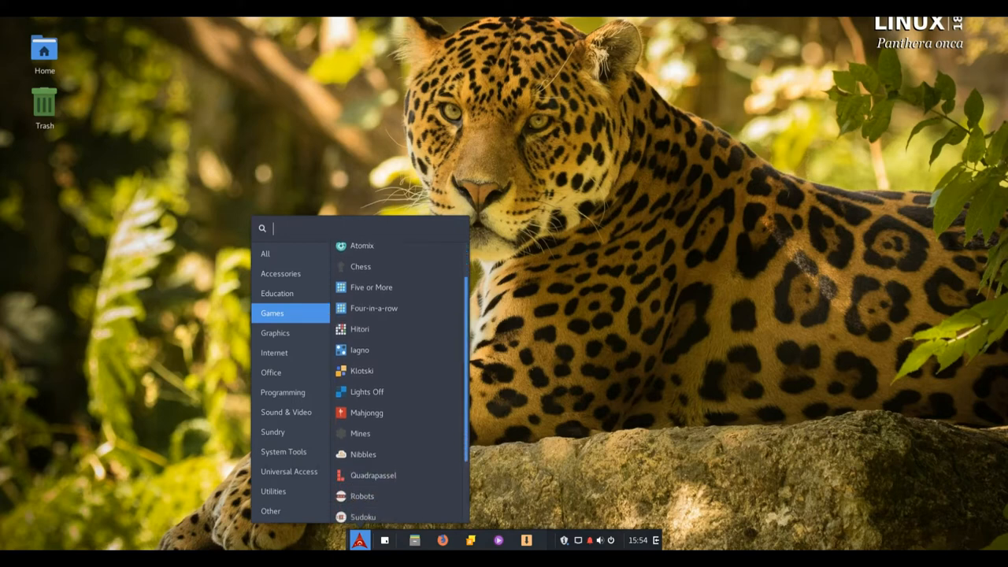
pyautogui.scroll(-3)
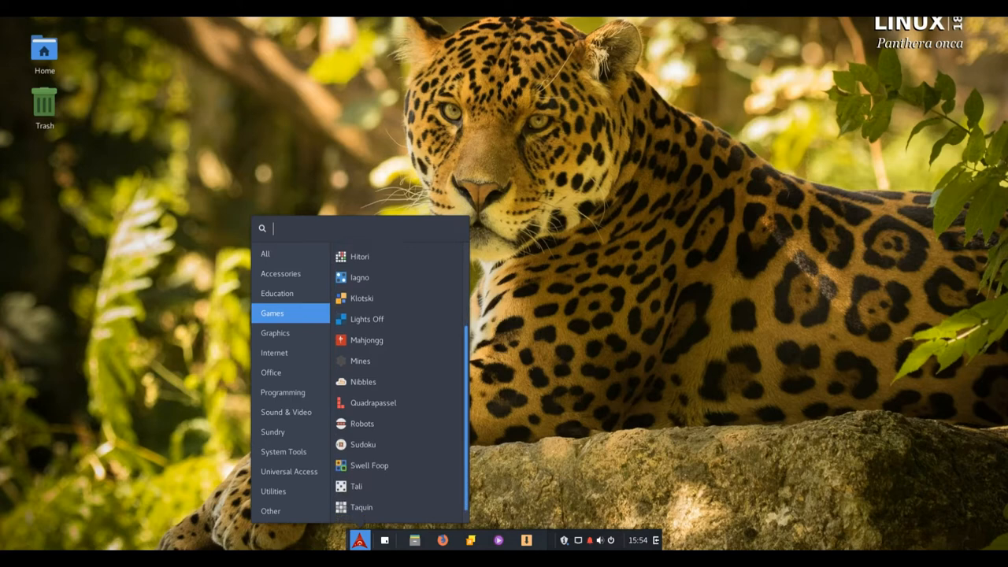
pyautogui.scroll(-3)
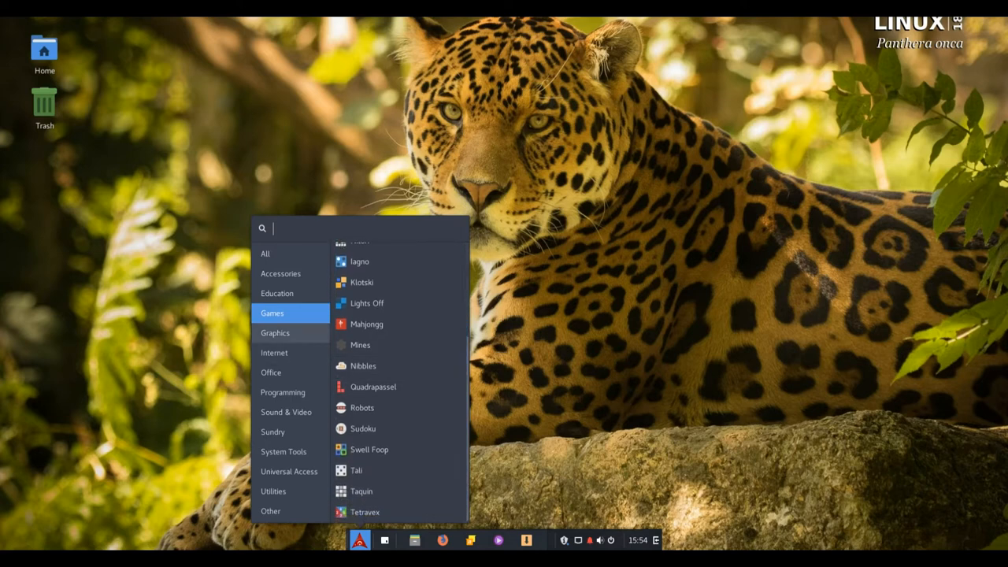
pyautogui.click(276, 332)
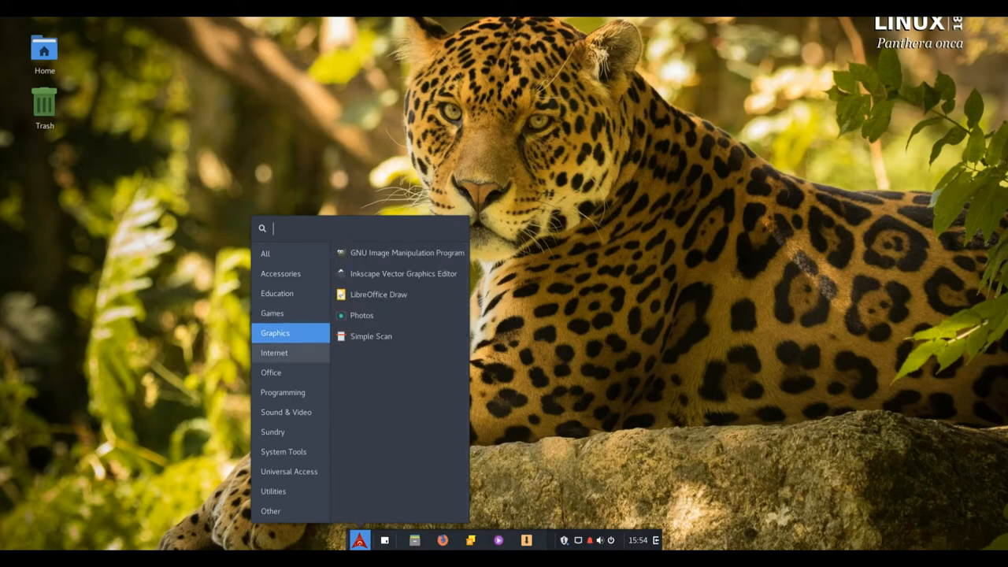
pyautogui.click(274, 353)
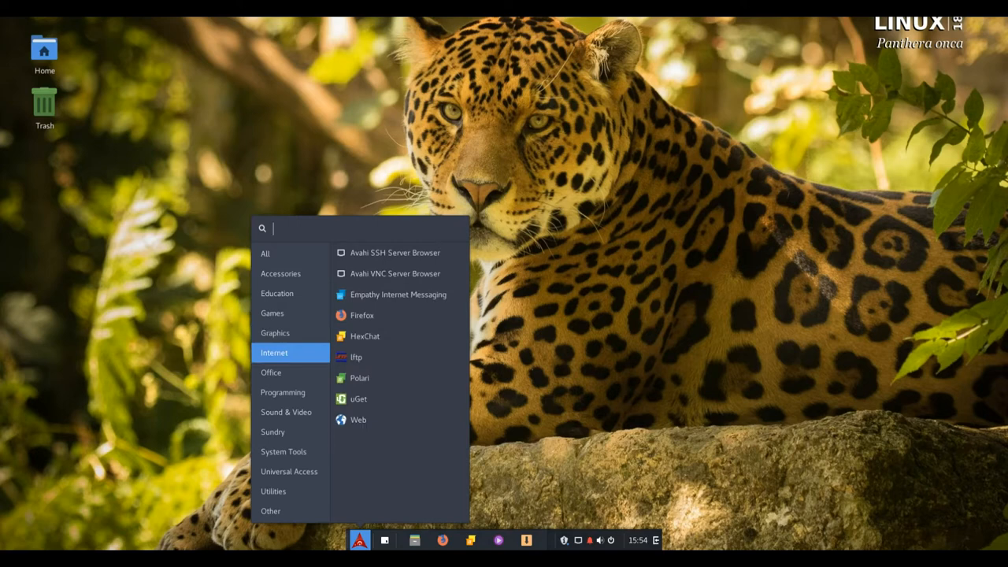
pyautogui.click(271, 372)
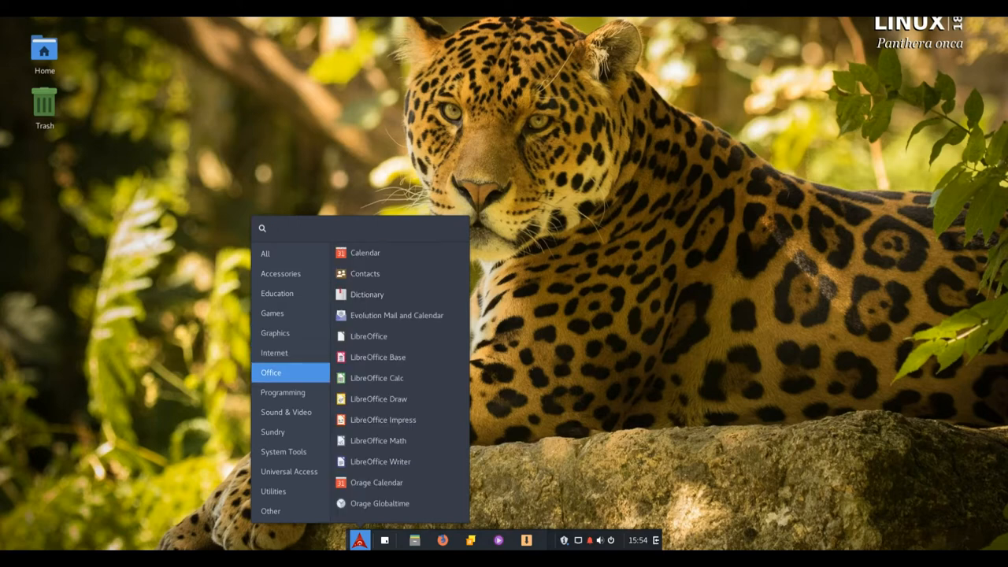
pyautogui.click(282, 392)
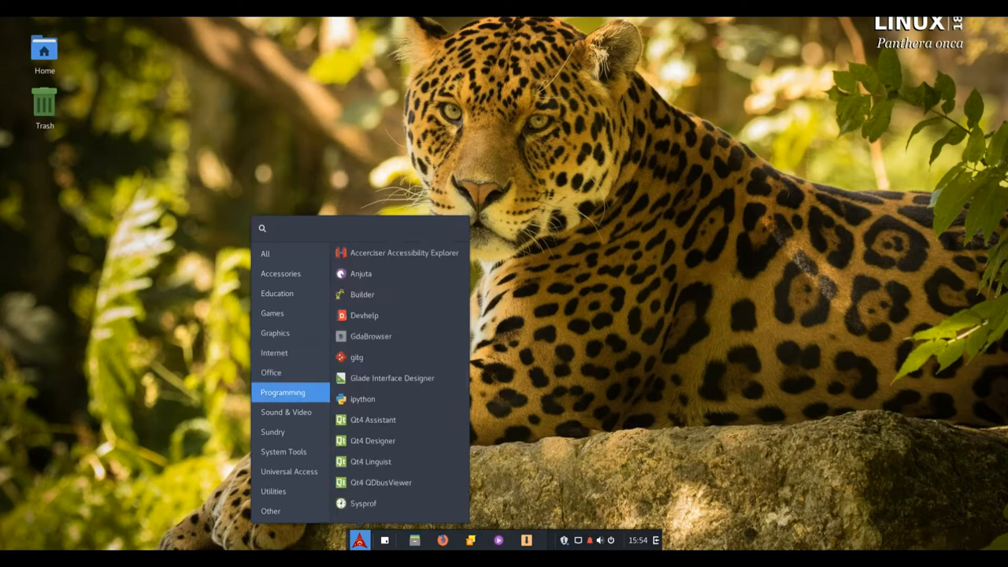